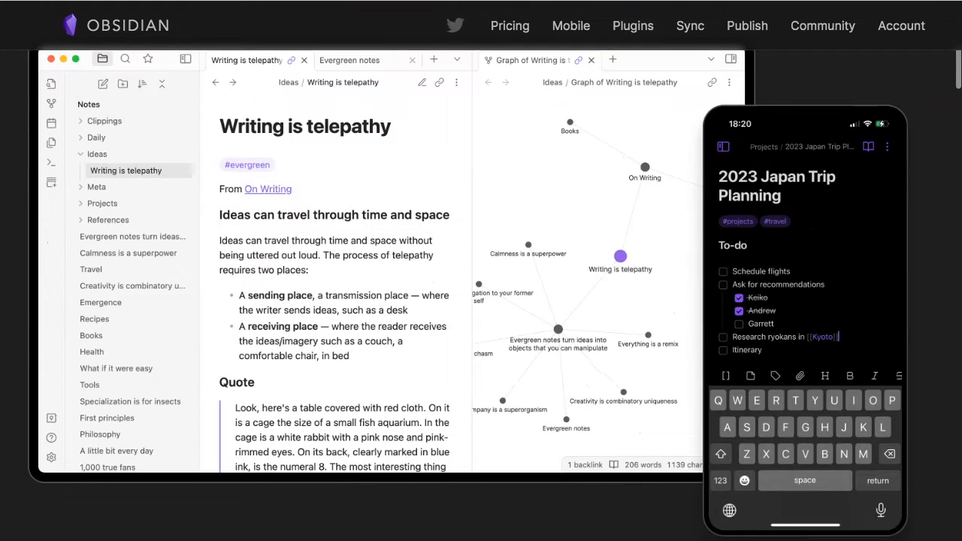
Step: Scroll through the Obsidian Help Plugins > Backlinks page to read how notes link back
scroll("down", 3)
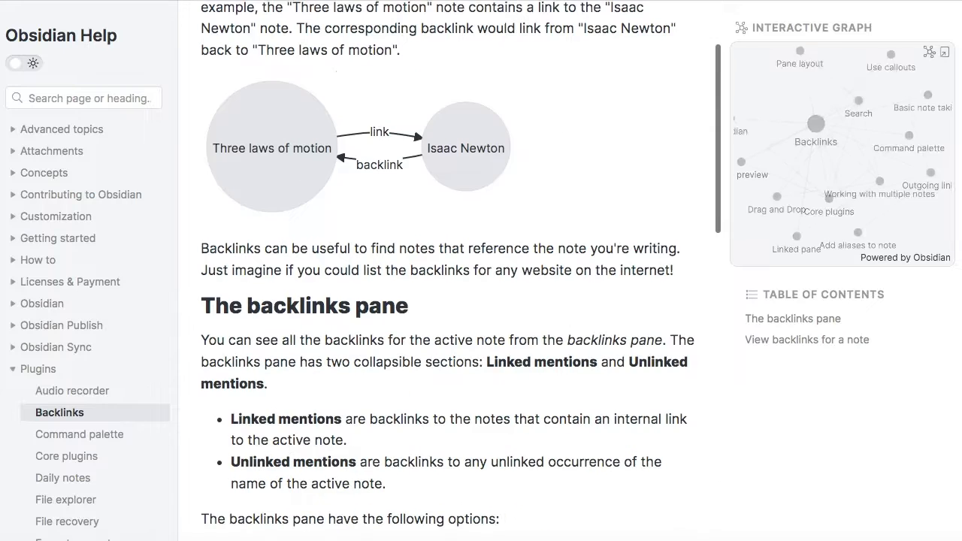
scroll("up", 3)
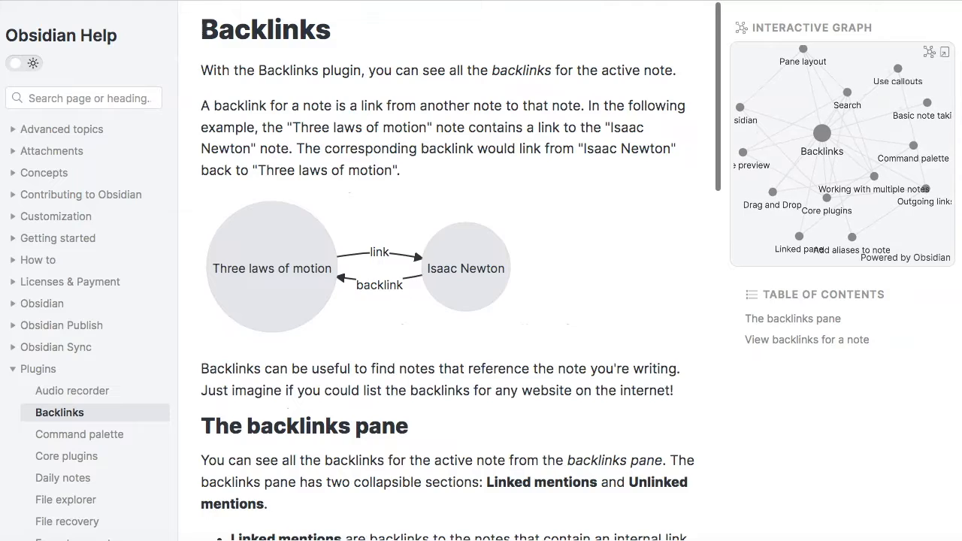
scroll("down", 3)
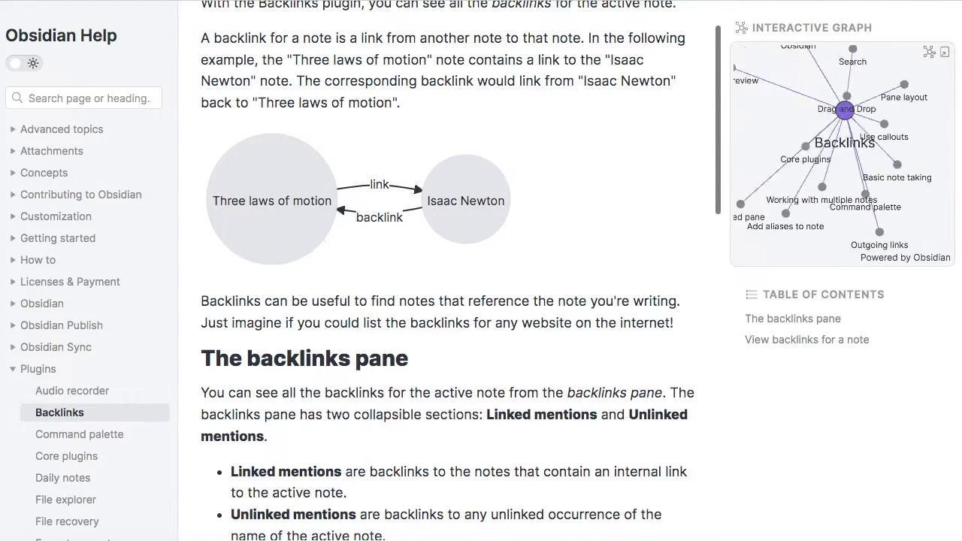
scroll("down", 3)
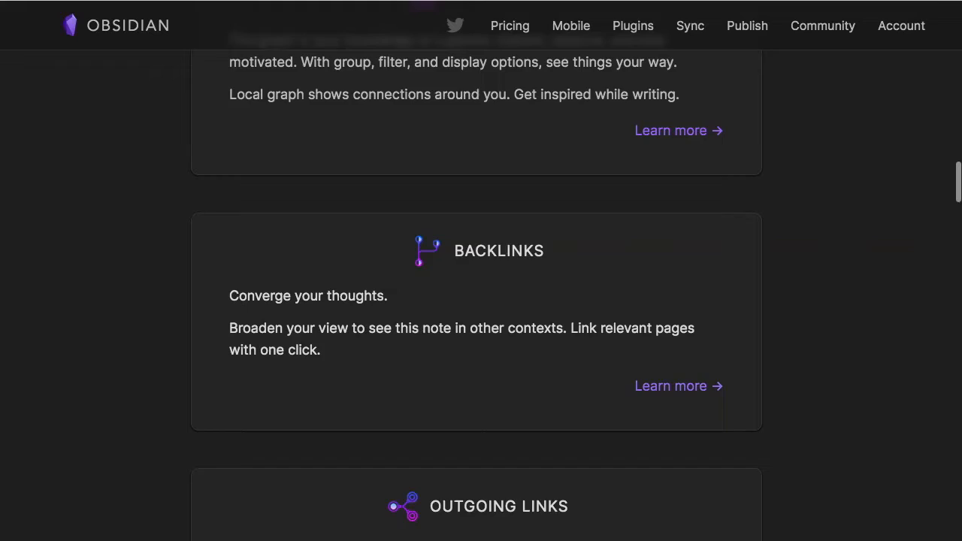
Step: Open the Graph view help page via Learn more under Graph View and scroll it
scroll("up", 3)
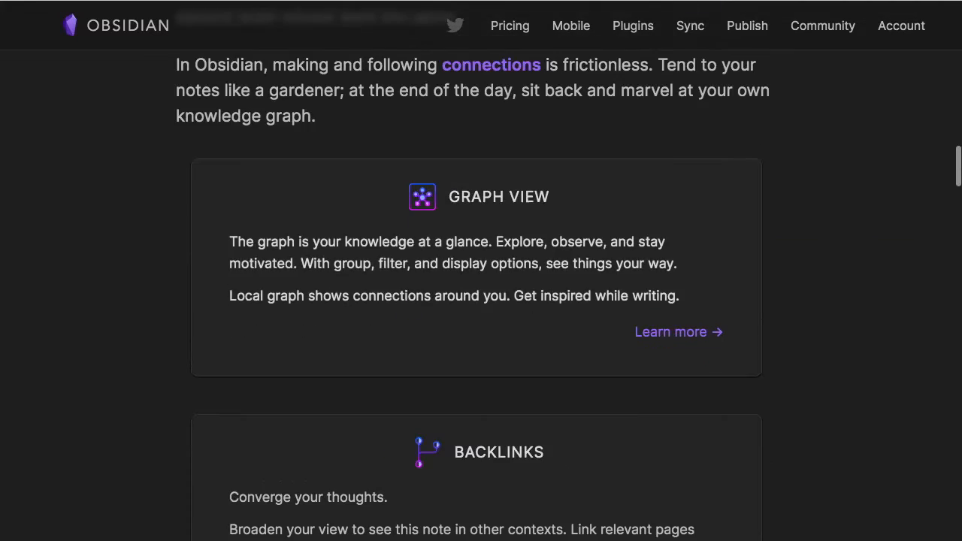
left_click(670, 331)
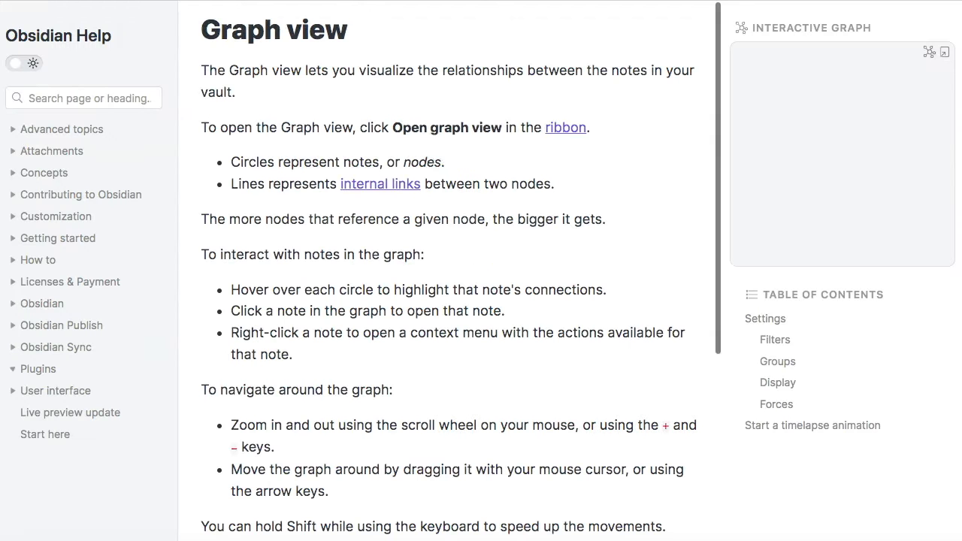
left_click(37, 369)
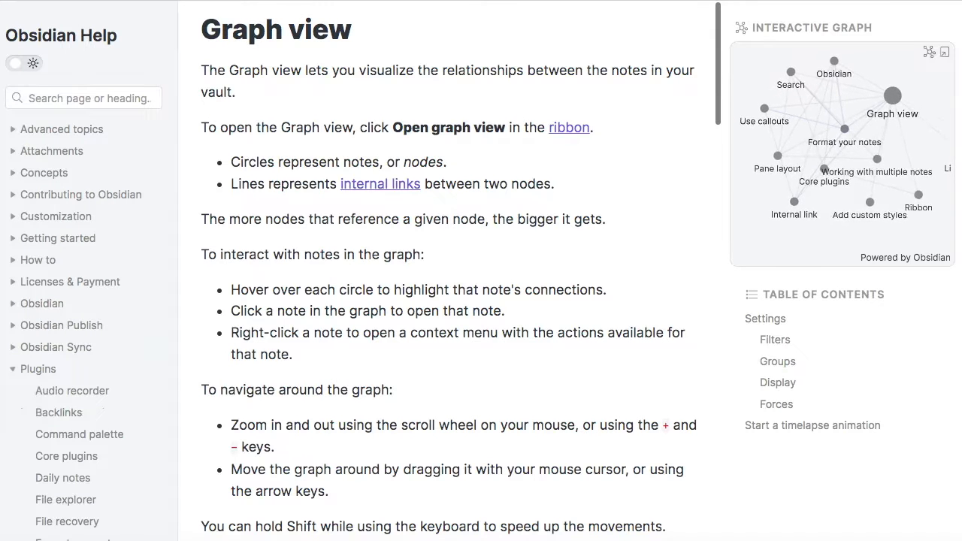
scroll("down", 3)
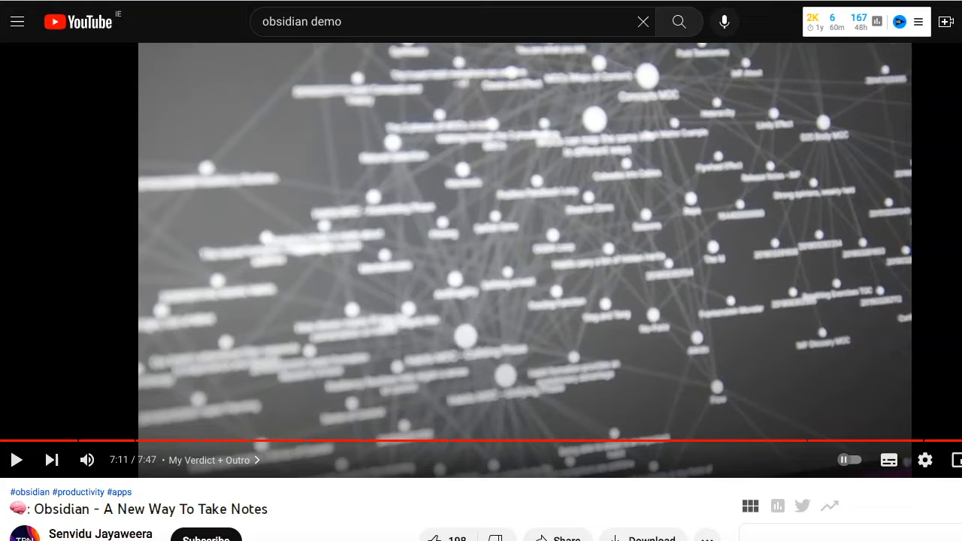
mouse_move(458, 441)
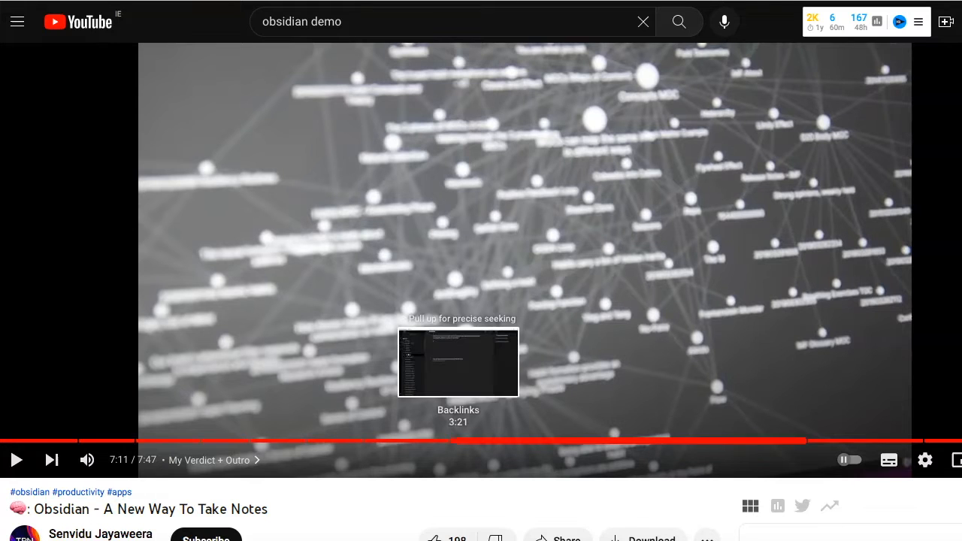
Step: Jump the Obsidian demo video to the Backlinks chapter at 3:21
left_click(447, 441)
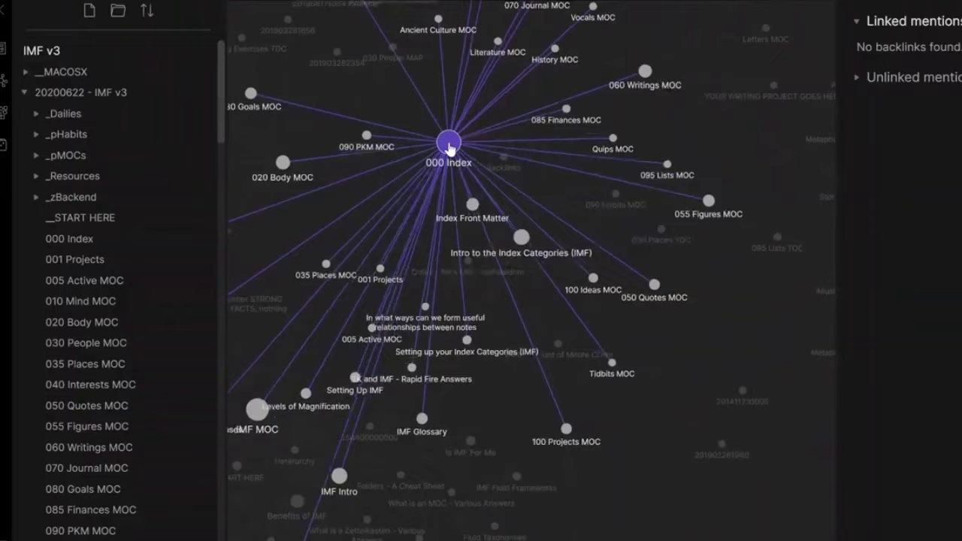
Step: Select the 000 Index node in the graph to highlight its connections
left_click(87, 468)
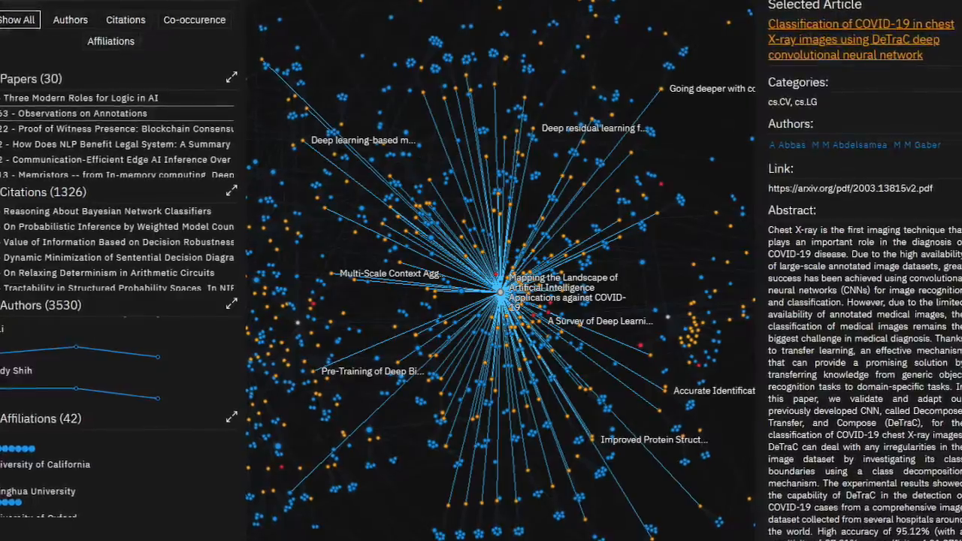
scroll("up", 3)
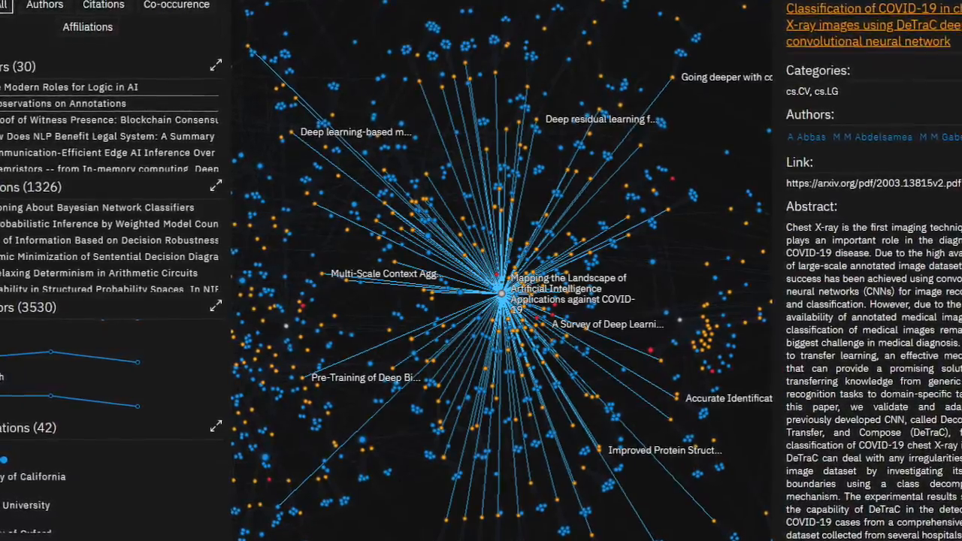
scroll("down", 3)
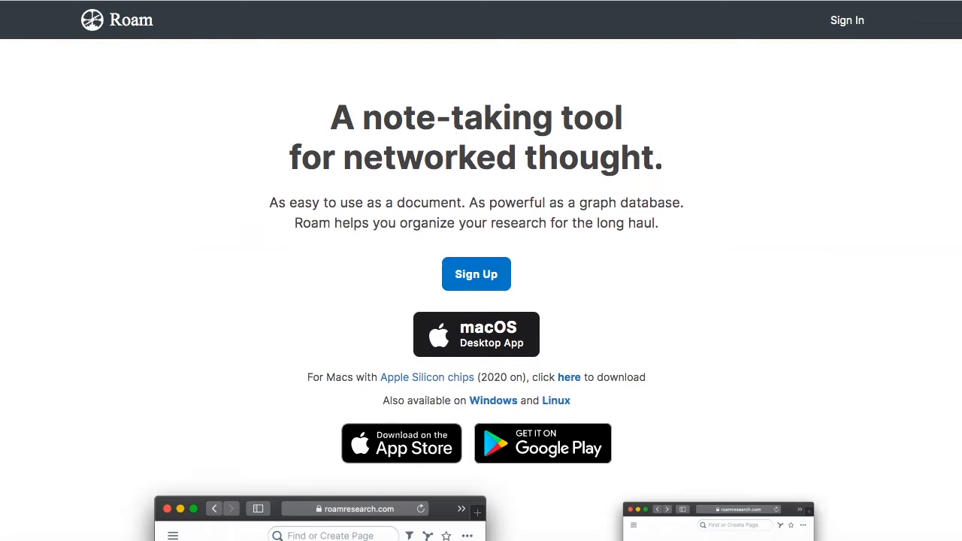
Step: Scroll the Roam homepage past the testimonials to the Pro and Believer plans
scroll("down", 3)
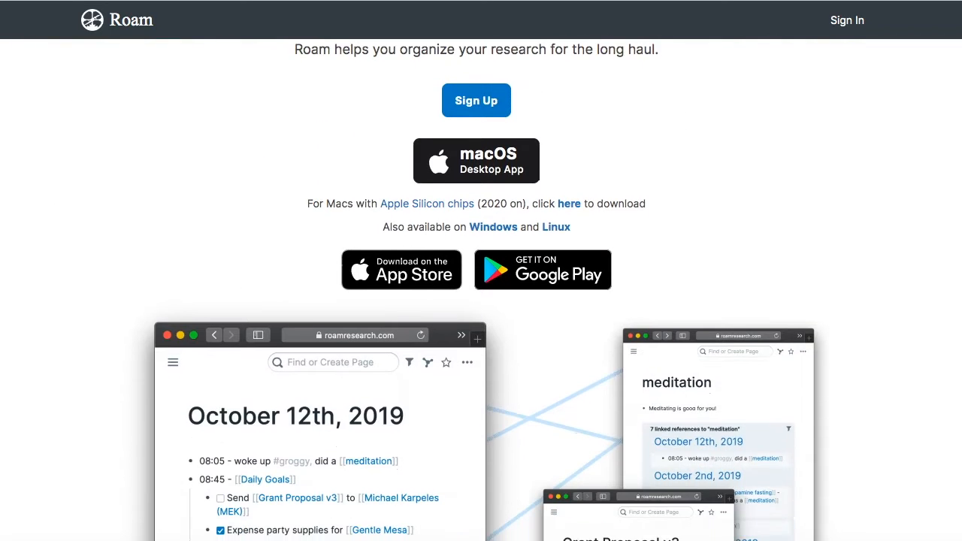
scroll("down", 3)
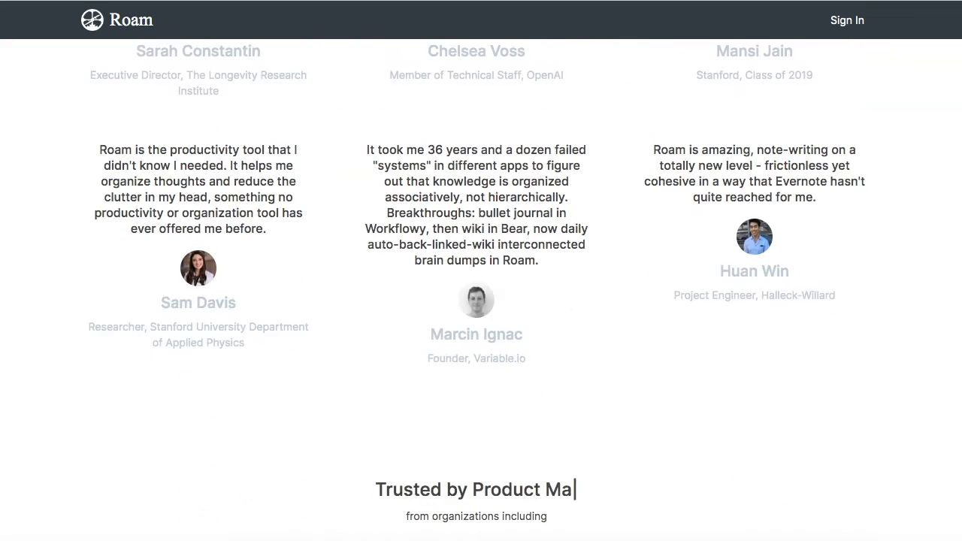
scroll("down", 3)
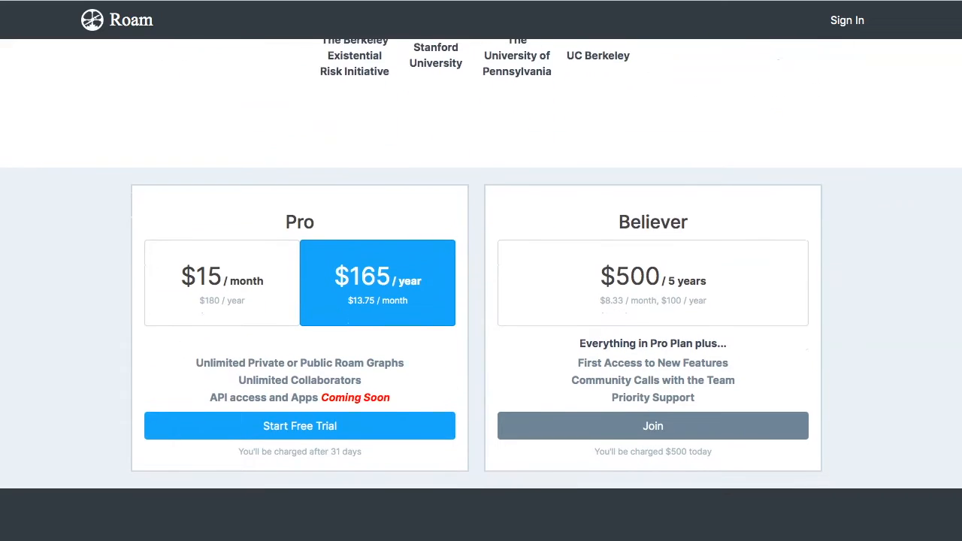
scroll("down", 3)
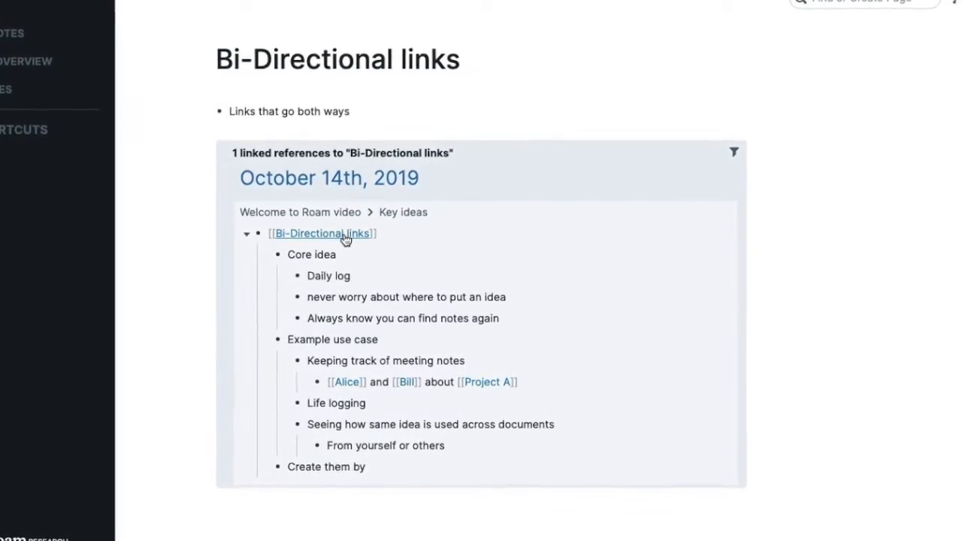
Step: Return to roamresearch.com and scroll to the daily-note and meditation page screenshots
scroll("up", 3)
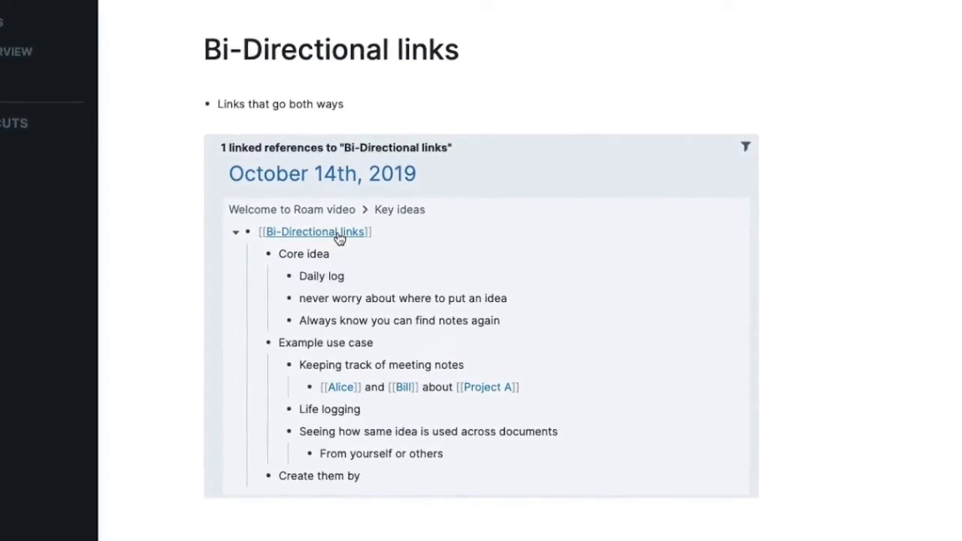
scroll("up", 3)
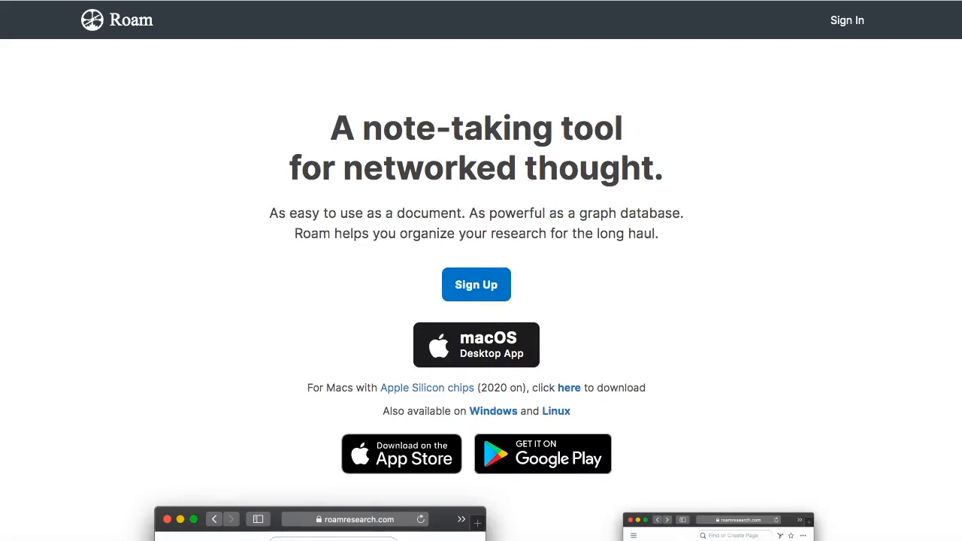
scroll("down", 3)
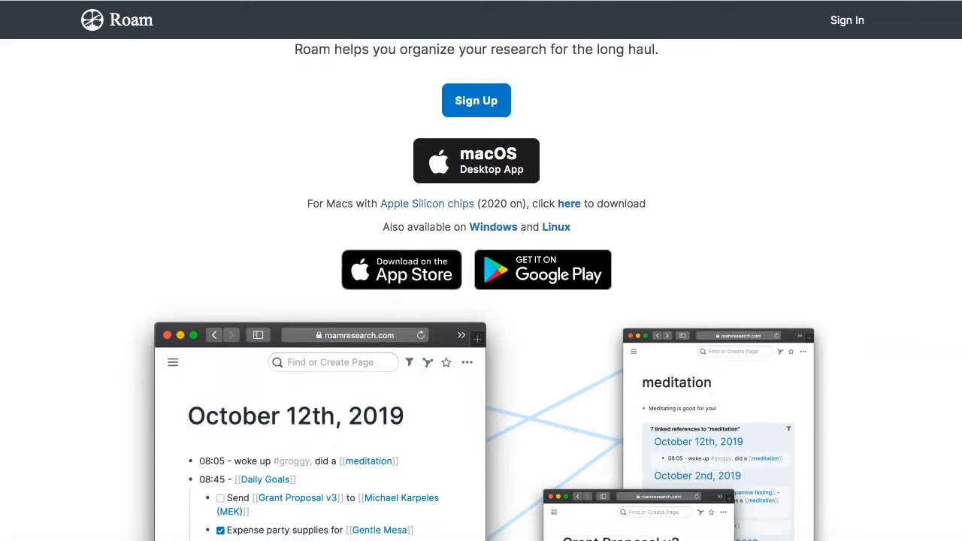